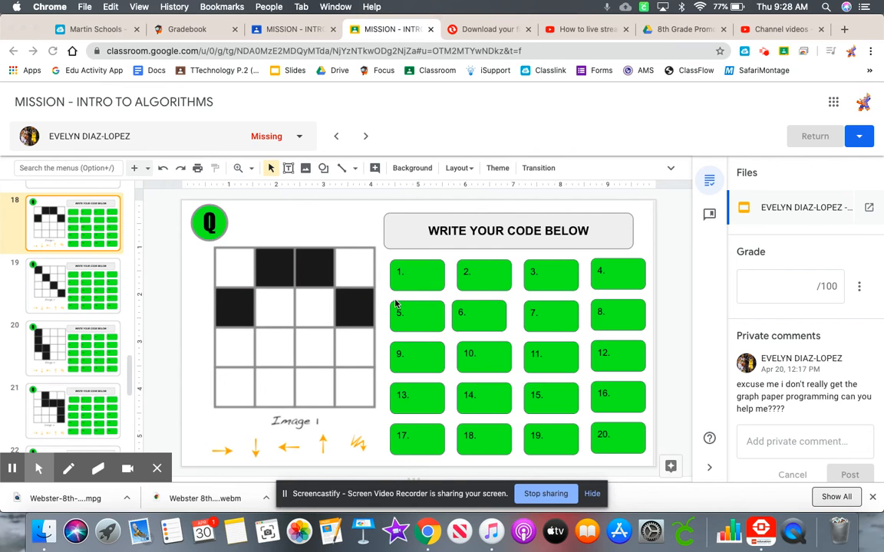
mouse_move(389, 307)
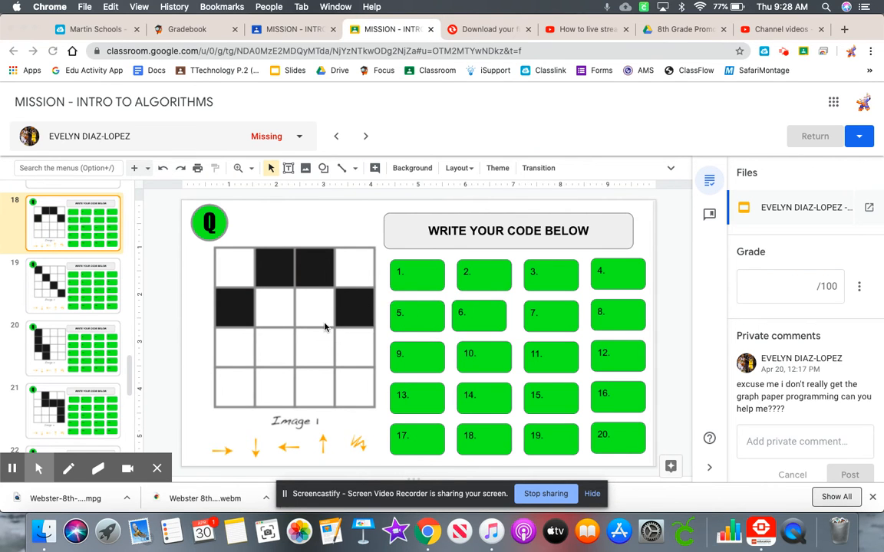
mouse_move(331, 340)
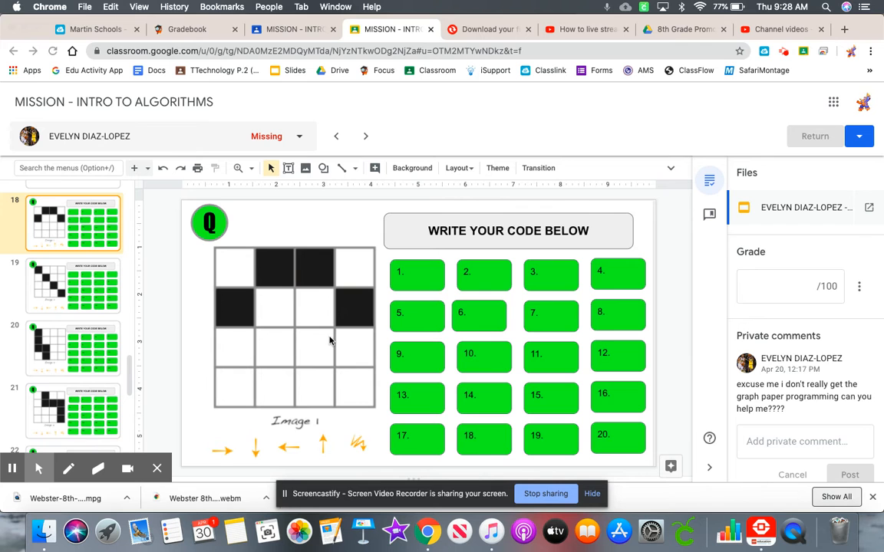
mouse_move(356, 270)
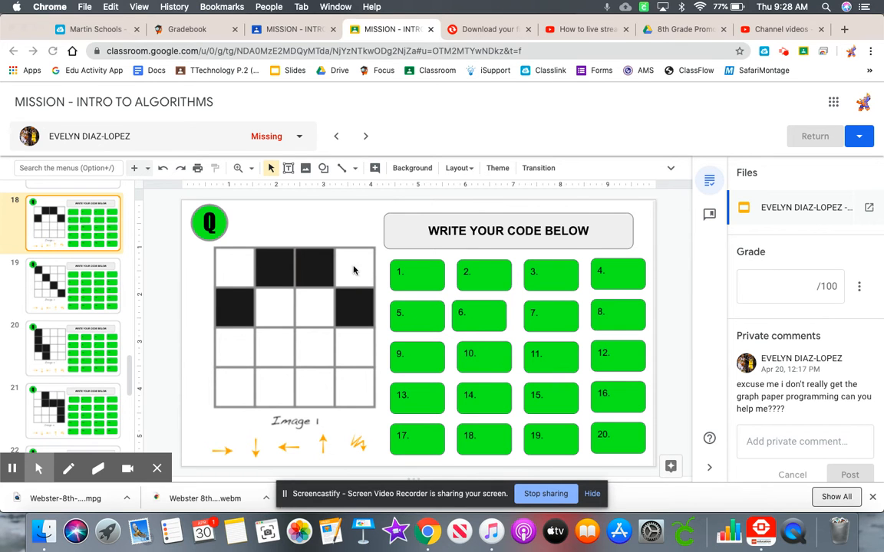
mouse_move(264, 454)
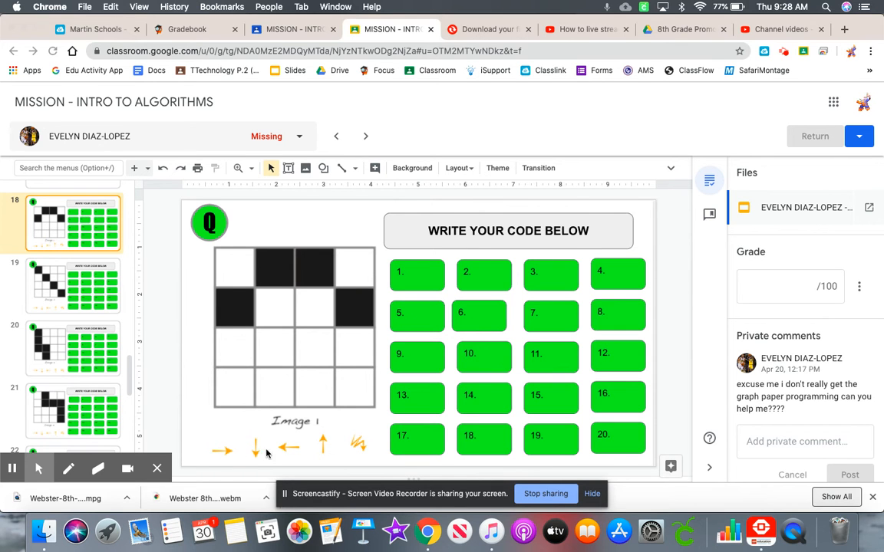
mouse_move(239, 456)
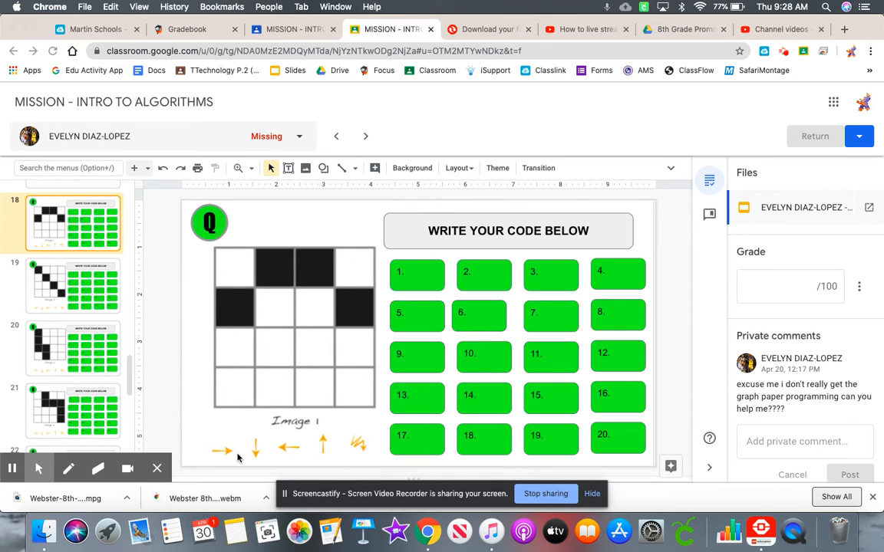
mouse_move(308, 454)
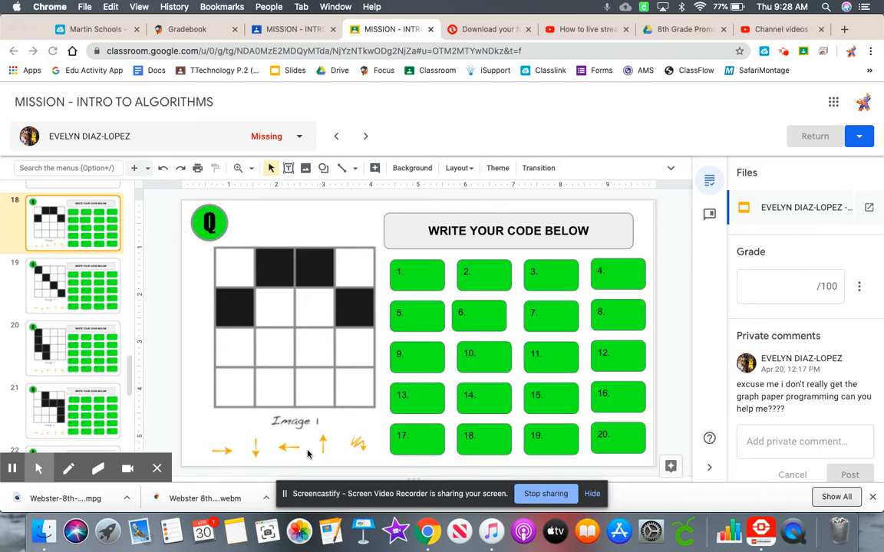
mouse_move(356, 446)
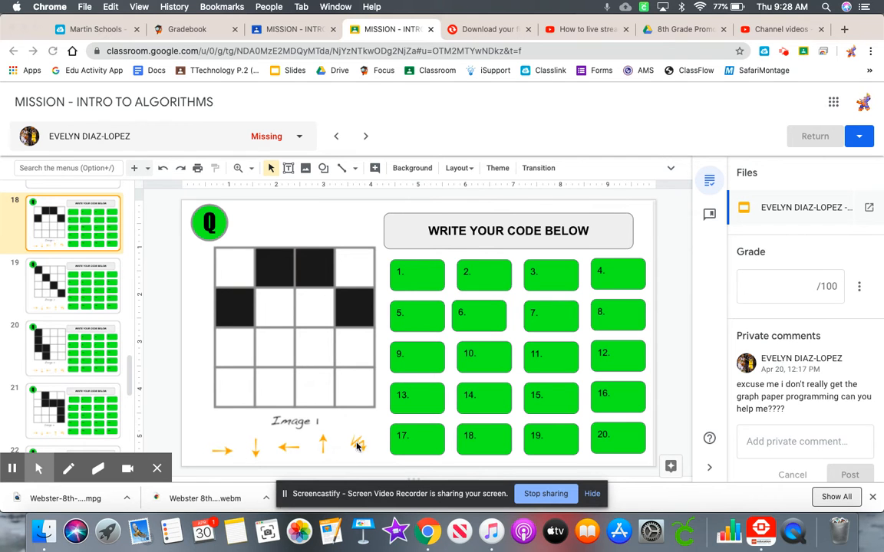
mouse_move(285, 267)
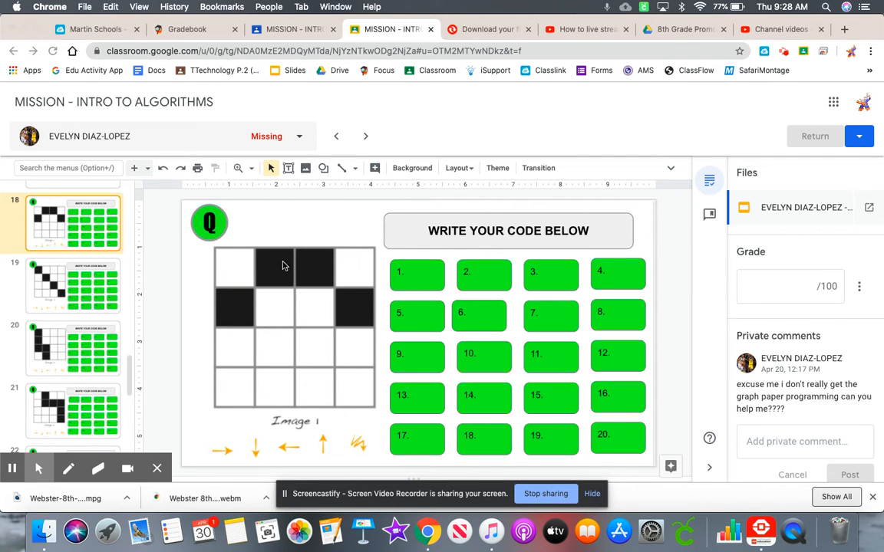
mouse_move(269, 282)
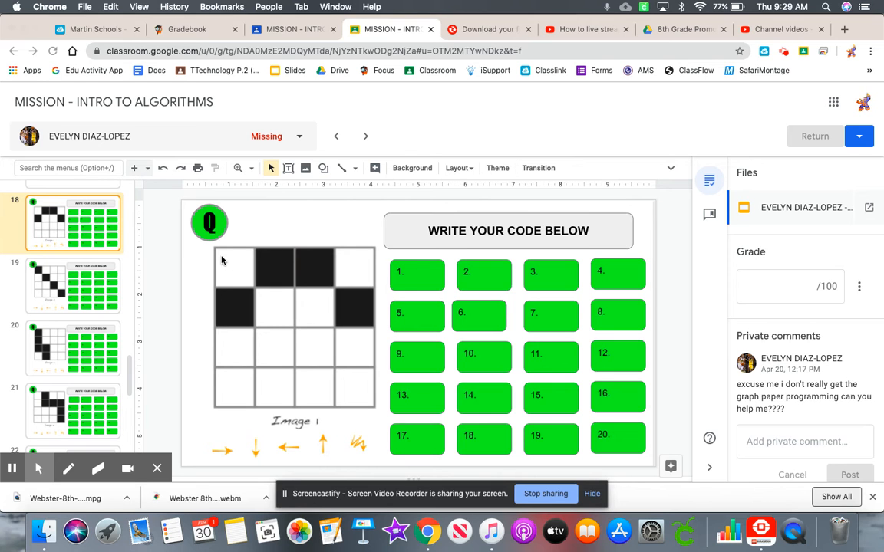
mouse_move(227, 265)
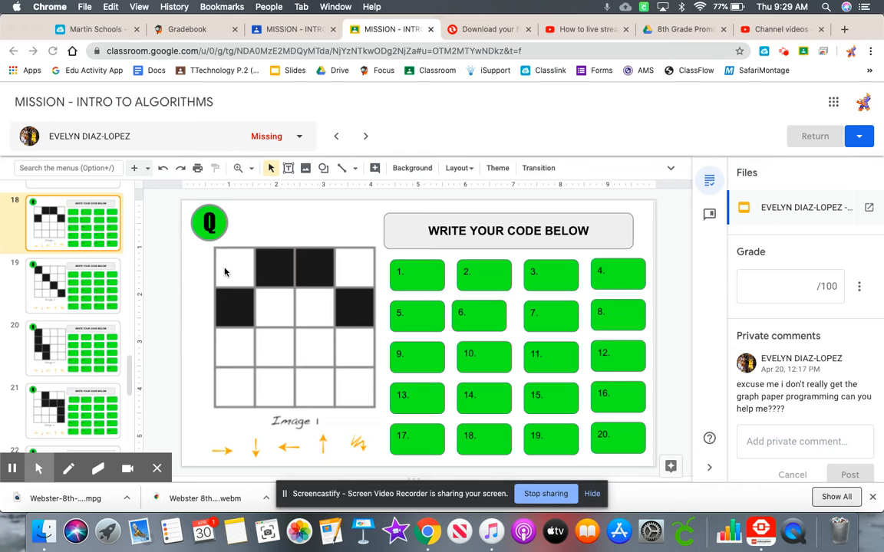
mouse_move(252, 264)
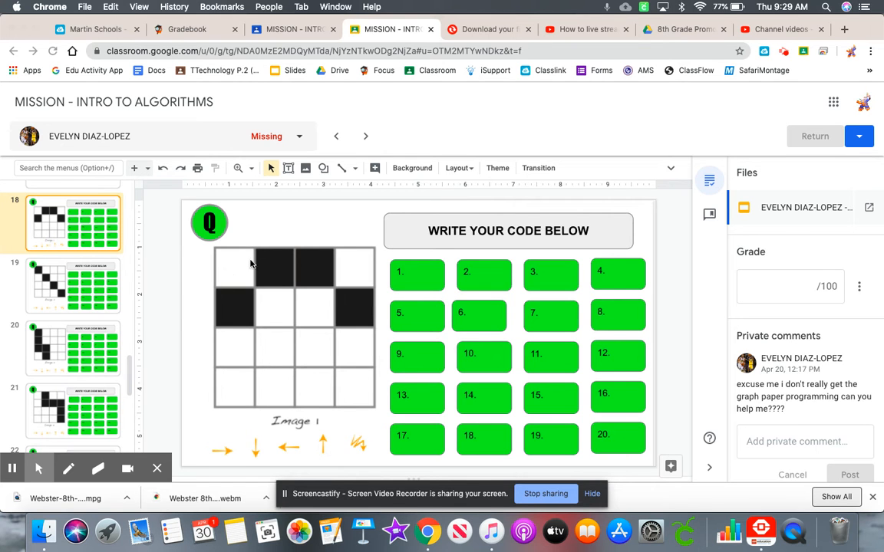
mouse_move(242, 394)
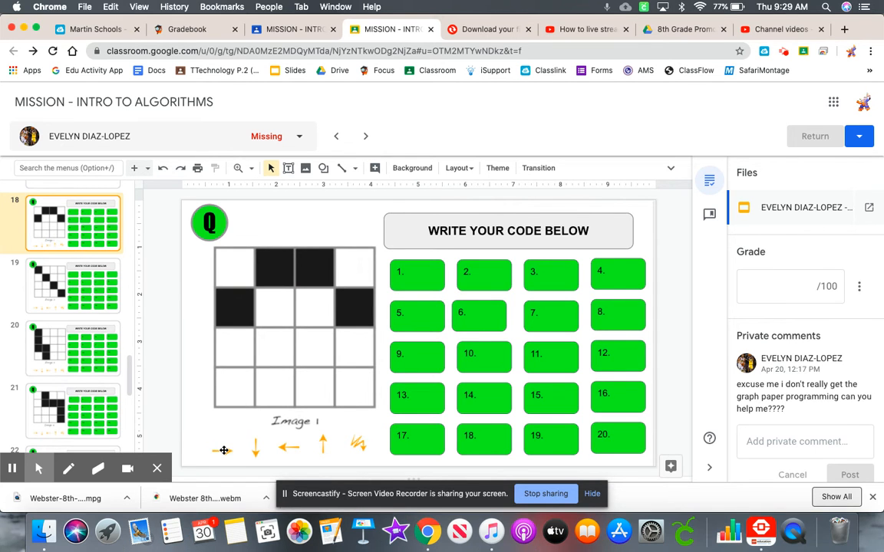
Step: Place the right arrow in code box 1 and the fill symbol in box 2
click(224, 448)
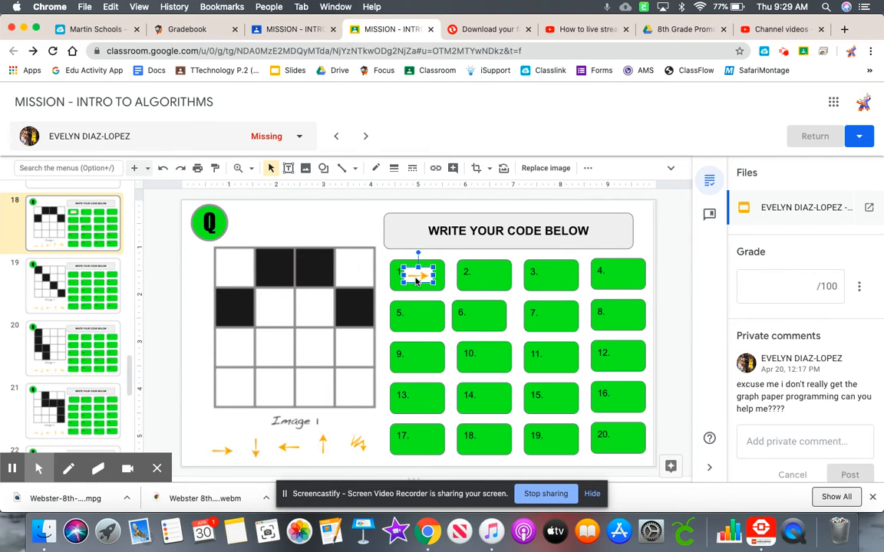
mouse_move(276, 287)
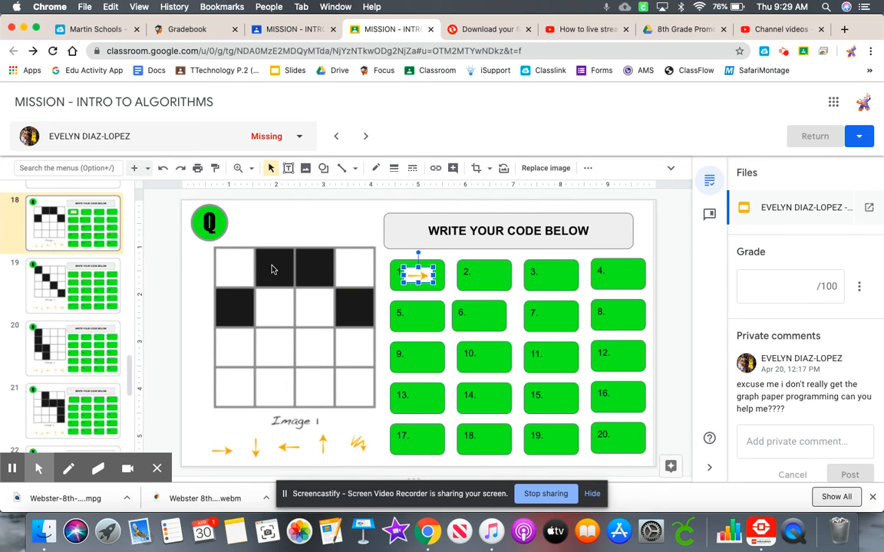
mouse_move(279, 273)
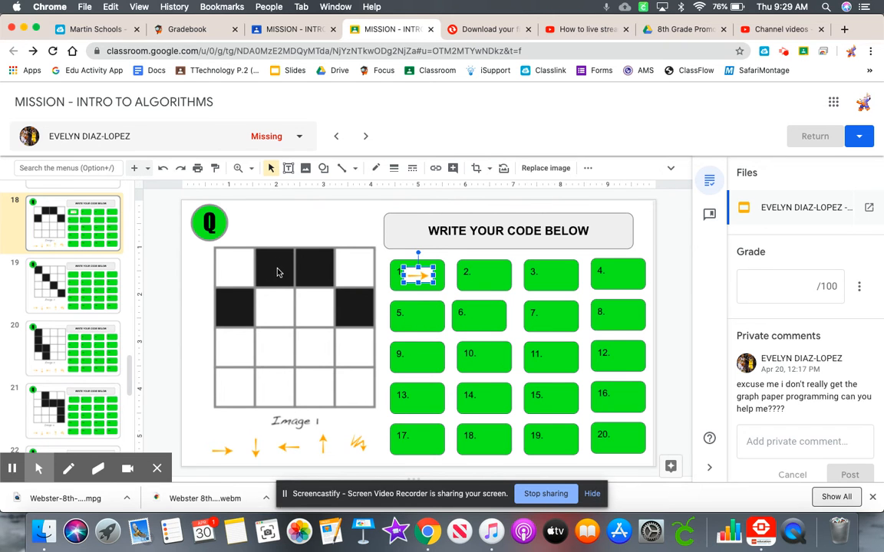
click(355, 449)
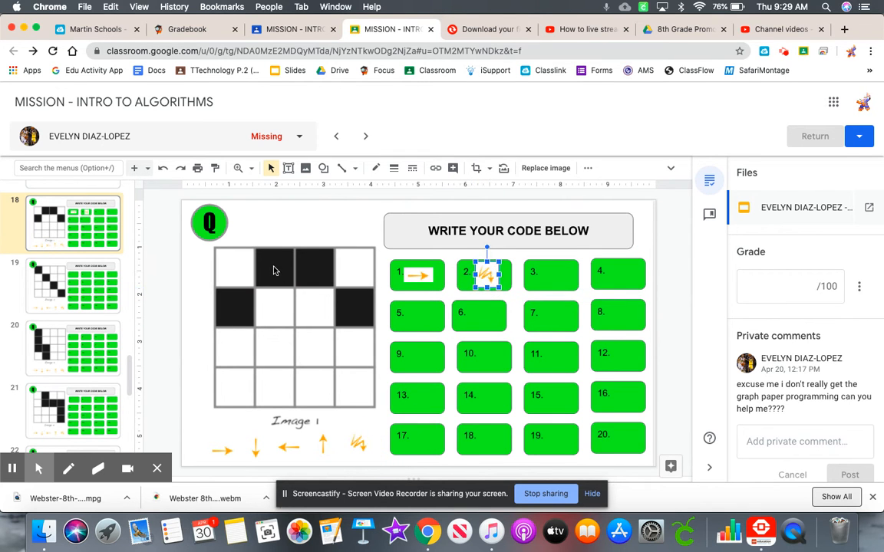
mouse_move(278, 268)
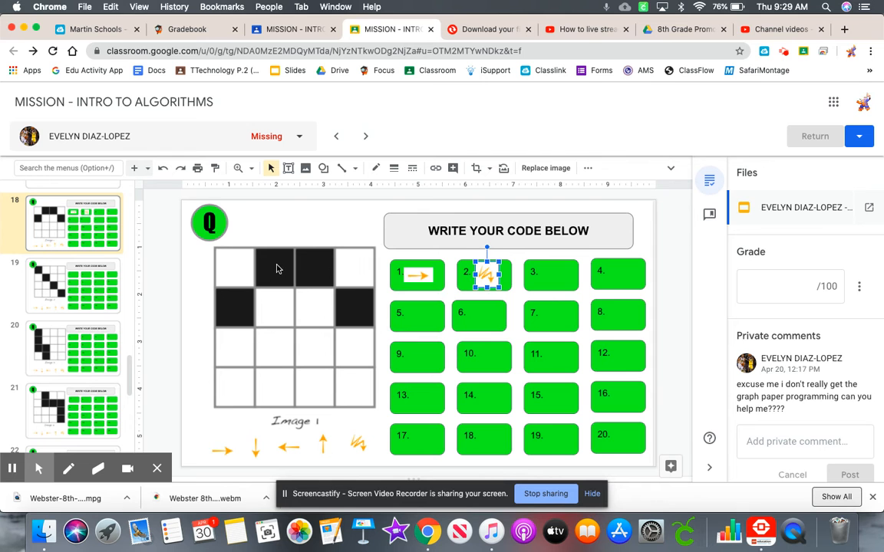
mouse_move(304, 274)
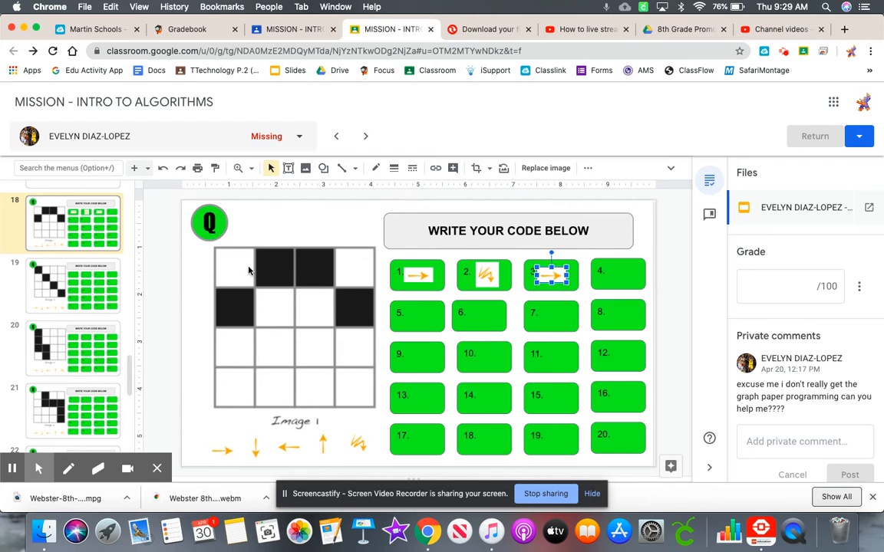
mouse_move(348, 402)
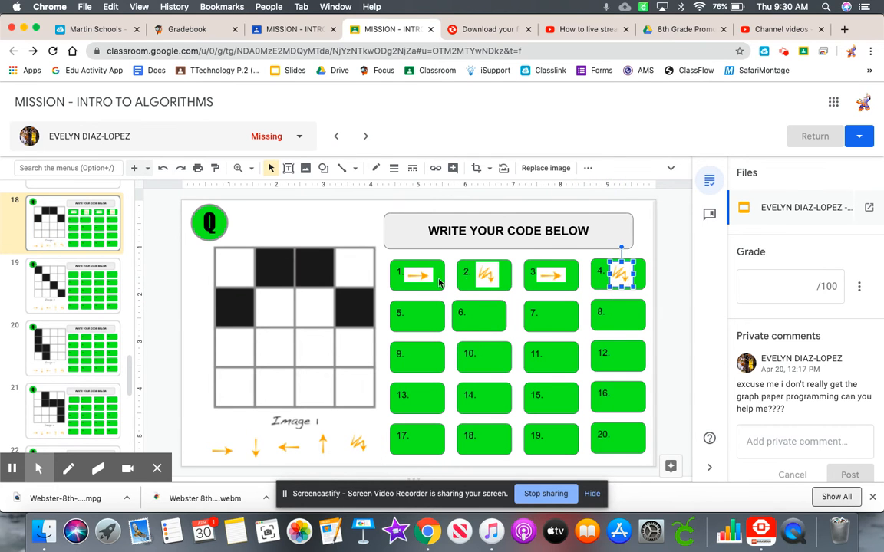
mouse_move(431, 276)
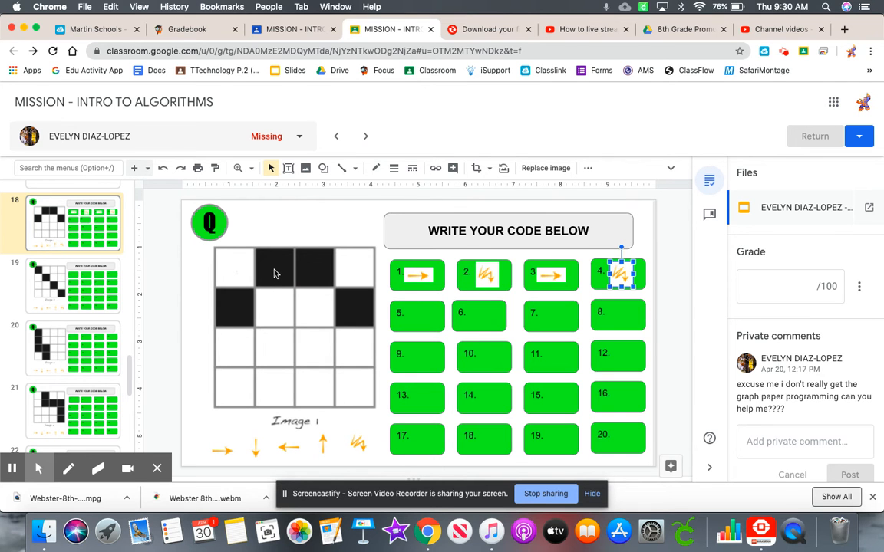
mouse_move(316, 279)
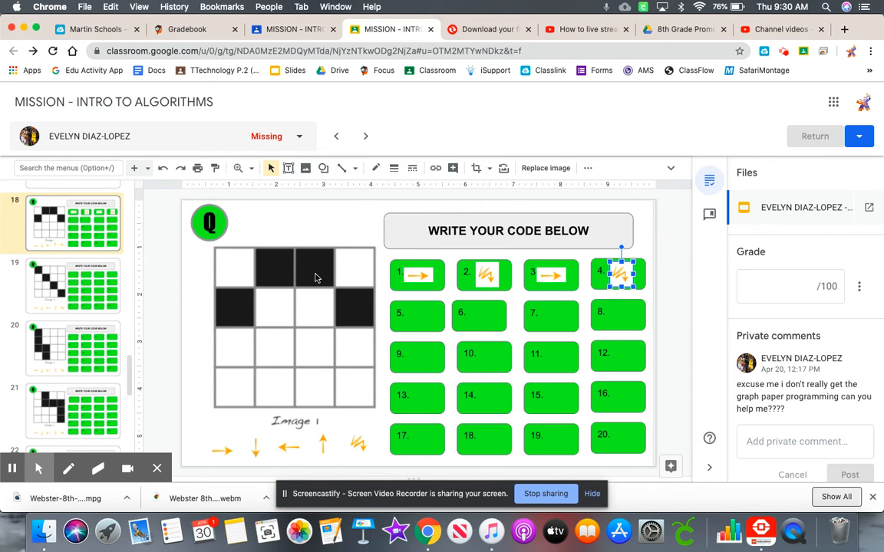
mouse_move(353, 274)
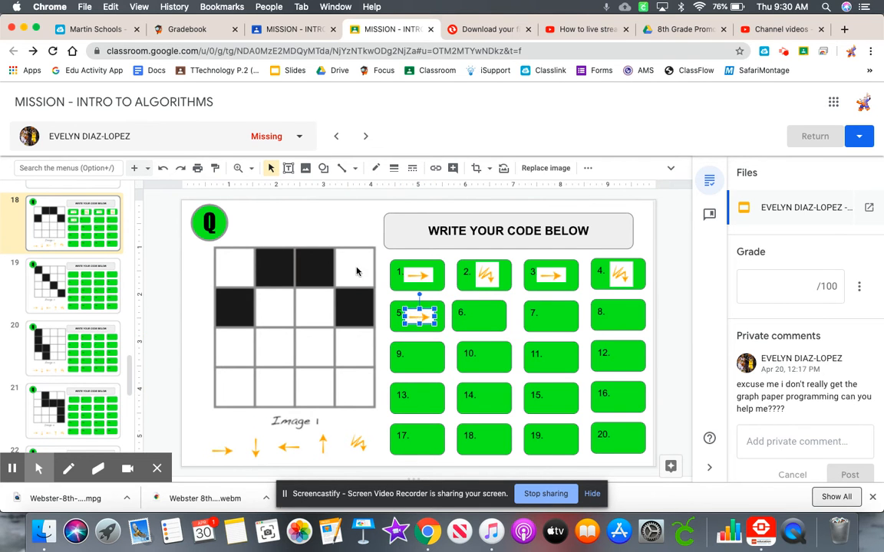
mouse_move(267, 448)
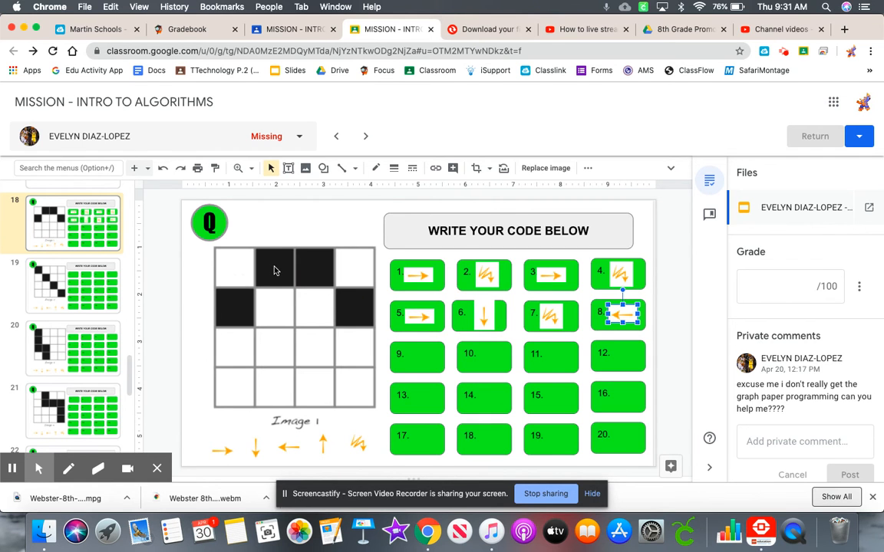
mouse_move(313, 273)
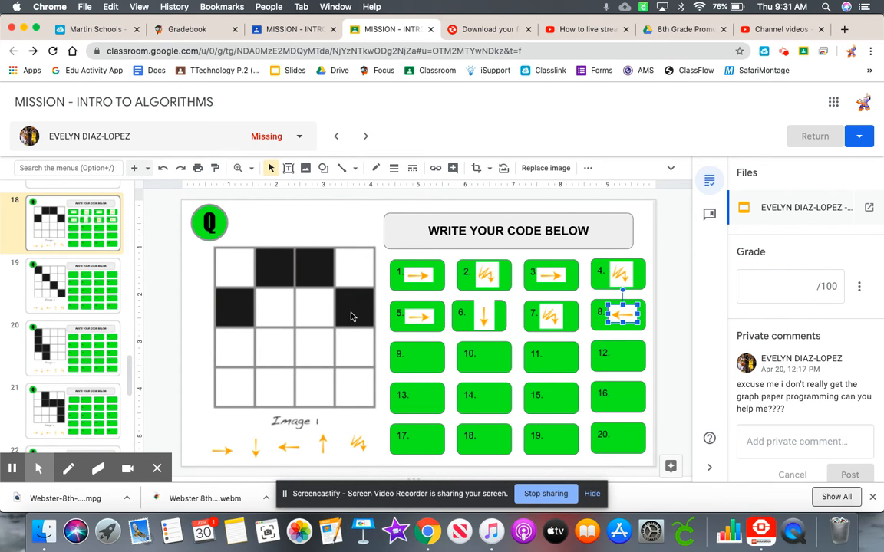
mouse_move(313, 316)
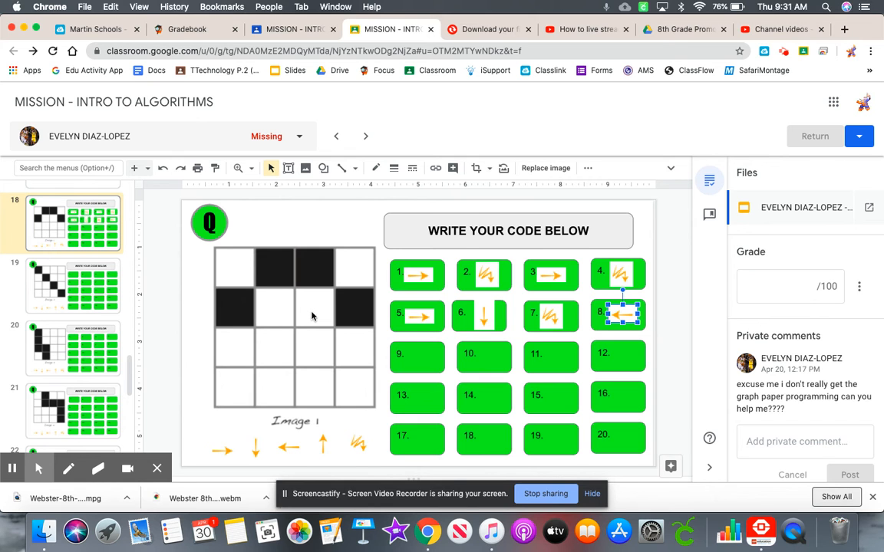
mouse_move(267, 316)
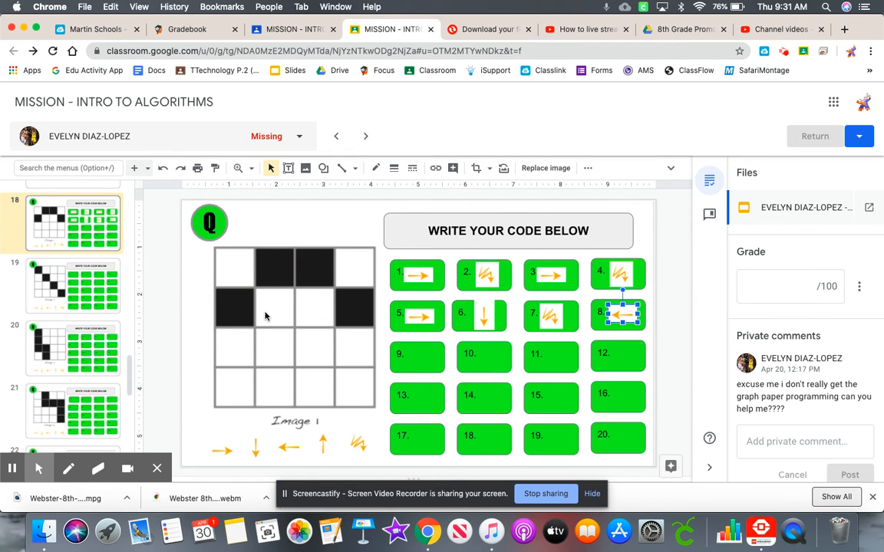
mouse_move(255, 313)
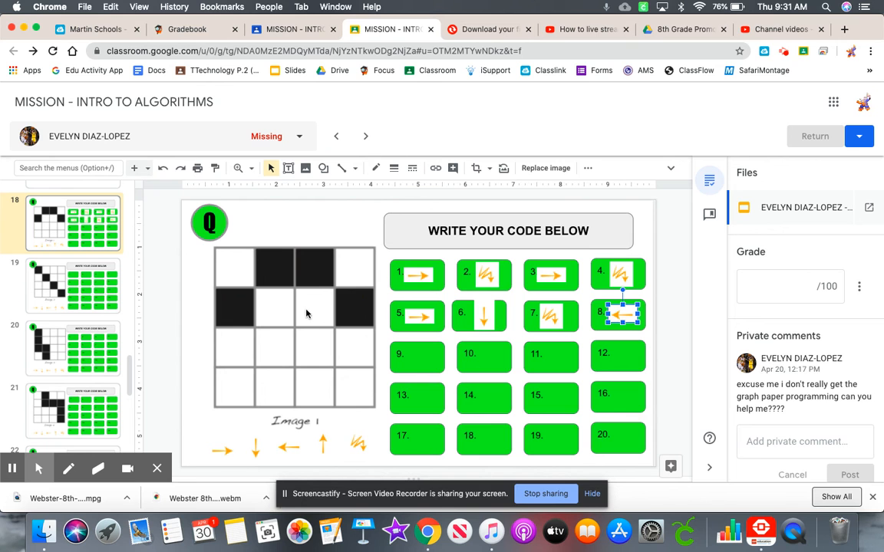
mouse_move(281, 310)
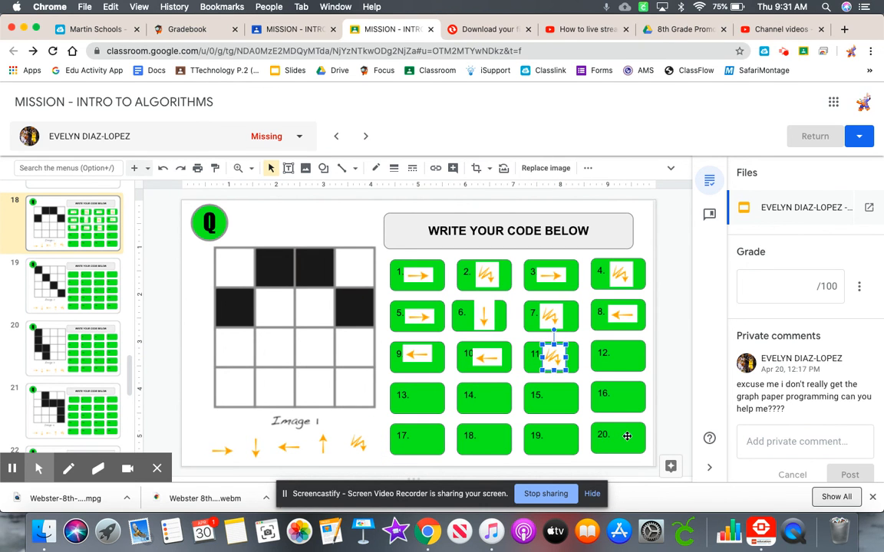
mouse_move(535, 316)
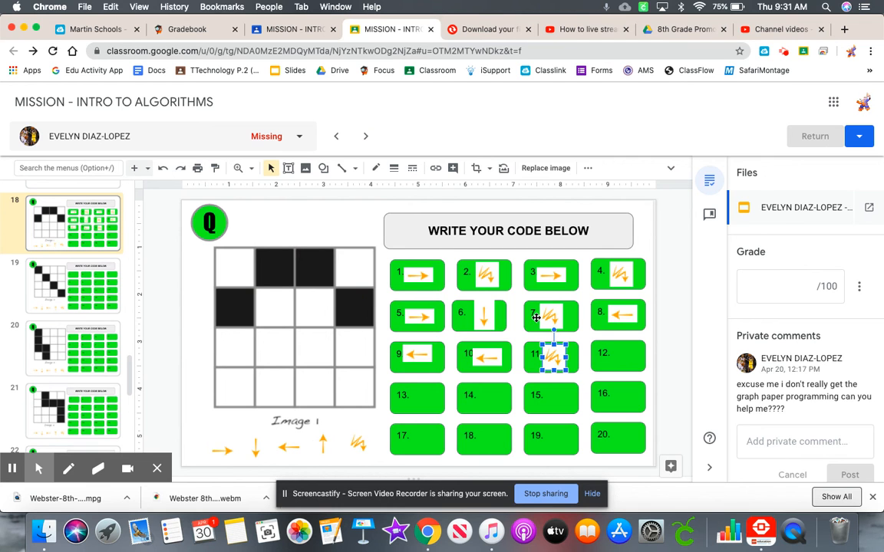
mouse_move(588, 386)
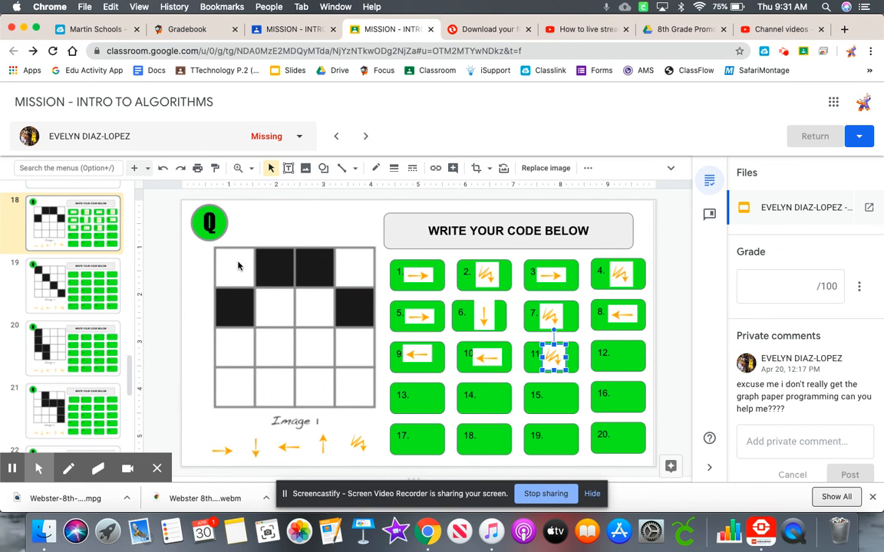
mouse_move(269, 267)
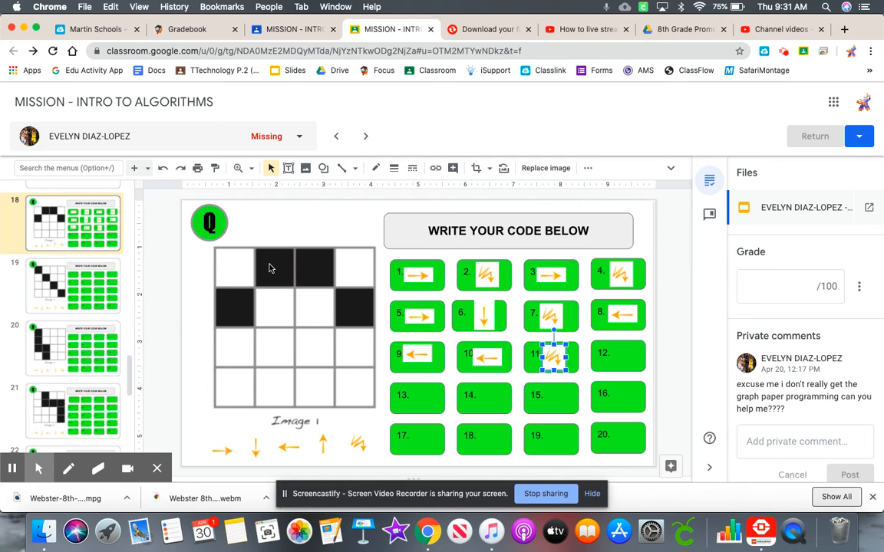
mouse_move(313, 273)
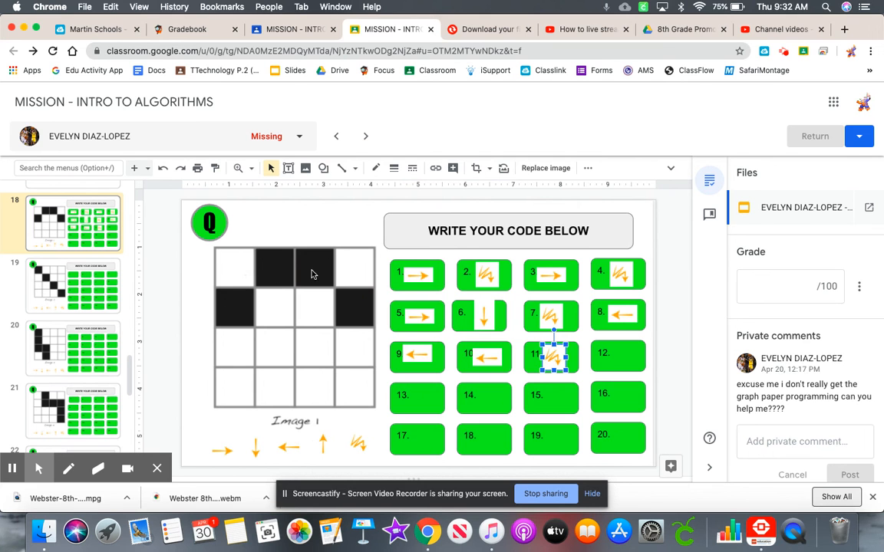
mouse_move(319, 276)
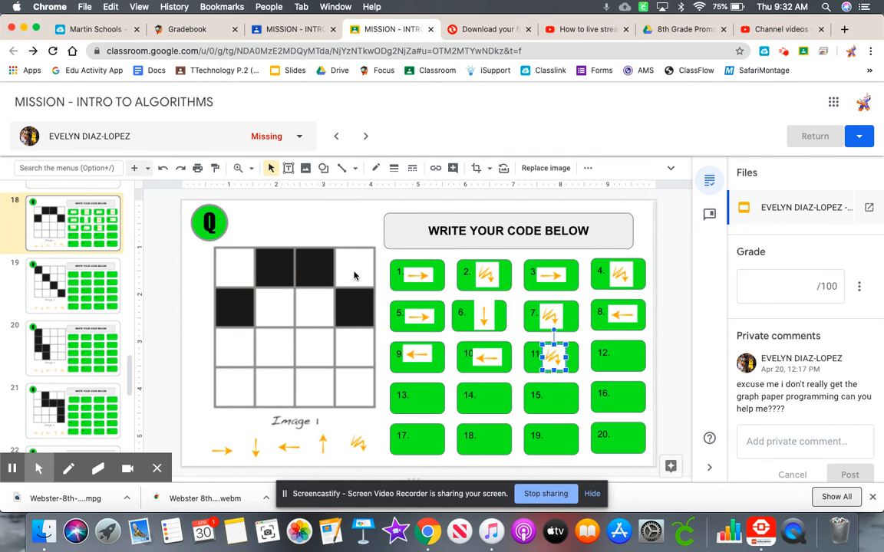
mouse_move(358, 307)
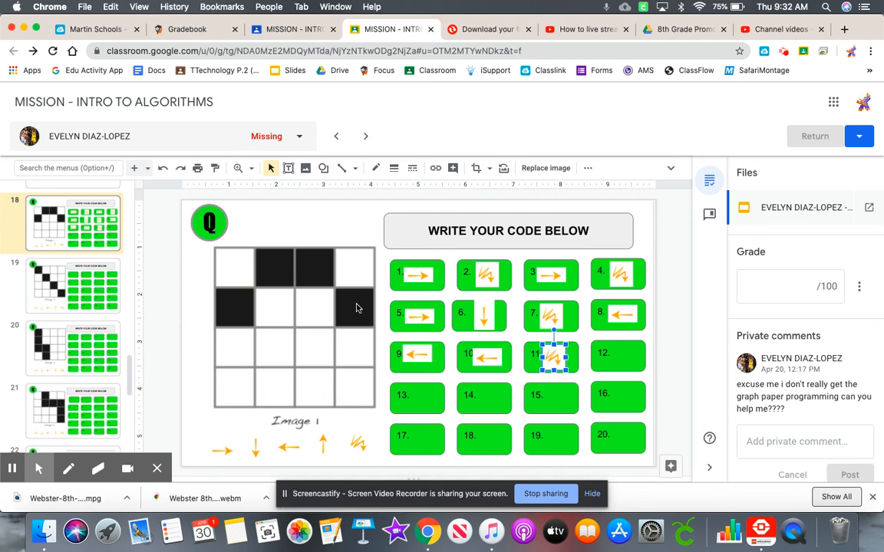
mouse_move(314, 313)
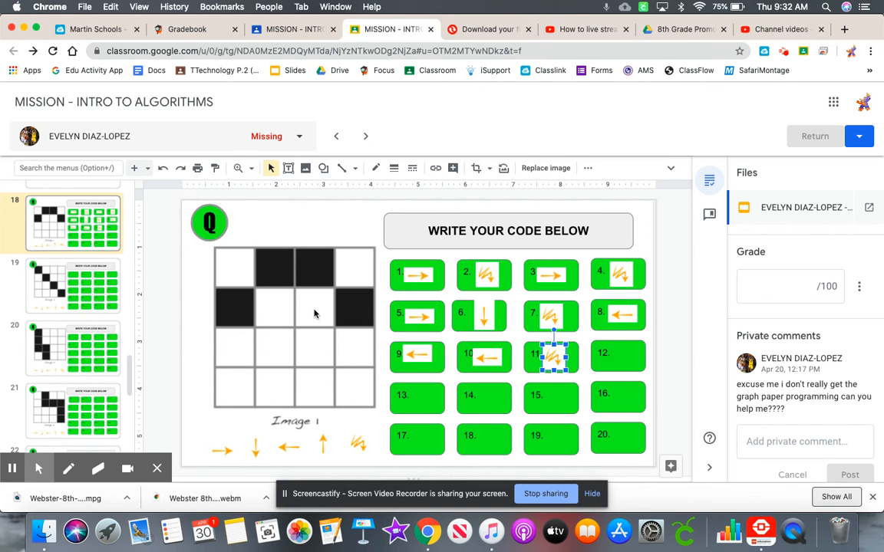
mouse_move(278, 316)
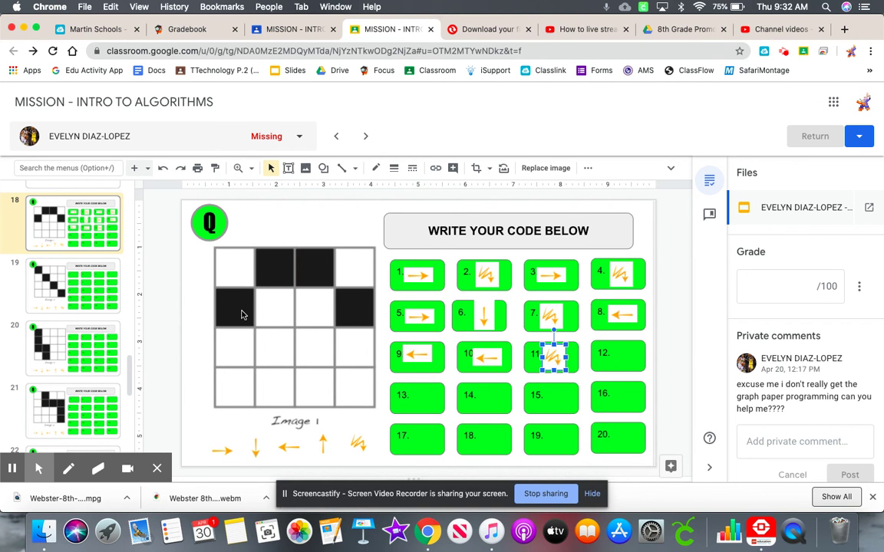
mouse_move(238, 314)
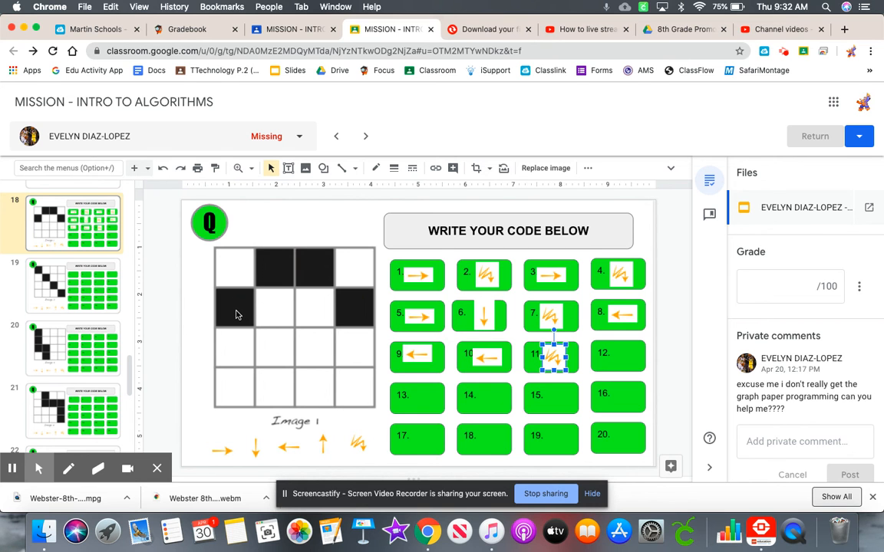